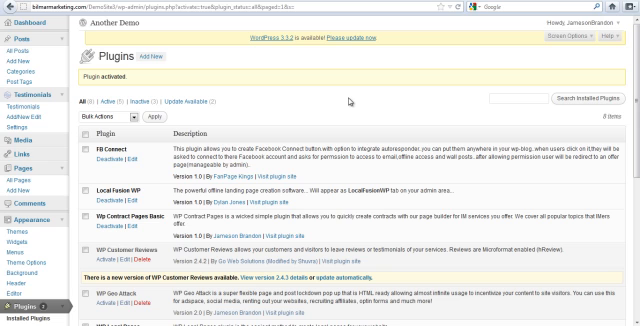
pyautogui.moveTo(345, 105)
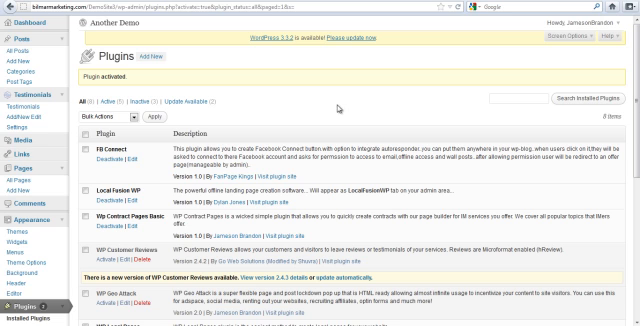
pyautogui.moveTo(217, 198)
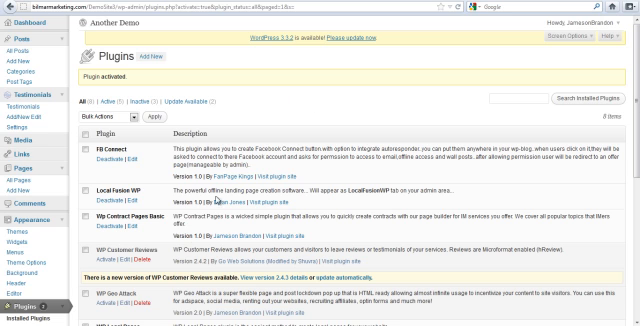
# - Scroll the WP Contract Pages settings page down to the PDF formatting options
pyautogui.scroll(-3)
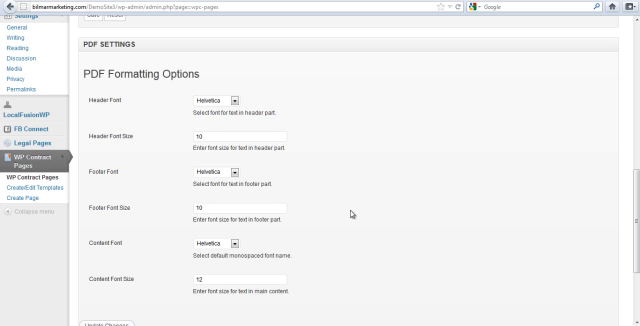
pyautogui.moveTo(352, 213)
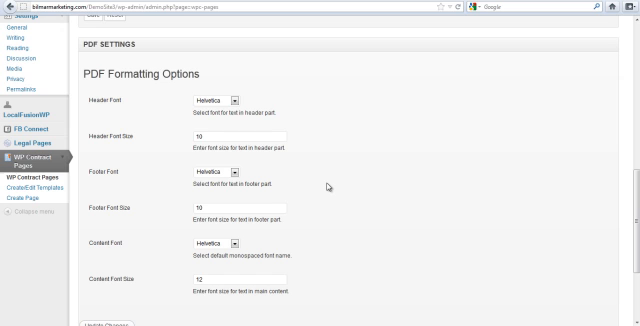
pyautogui.moveTo(325, 190)
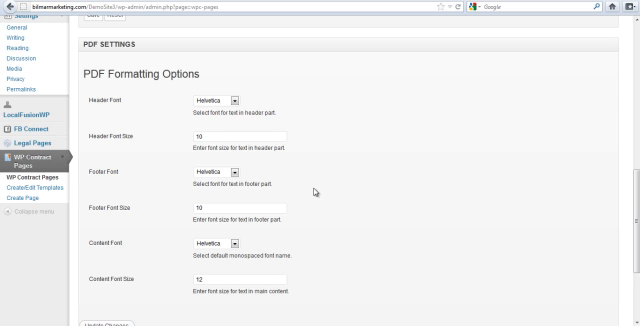
pyautogui.moveTo(314, 190)
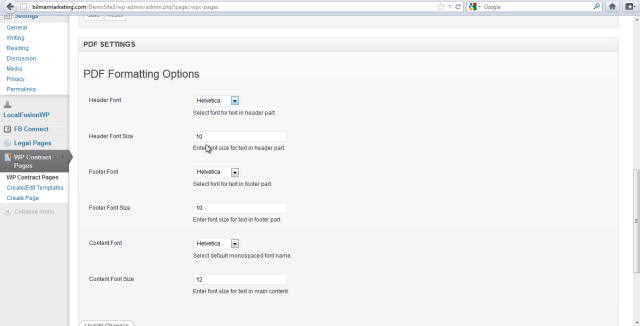
# - Set PDF header font size 18, footer font size 12 and content font size 14
pyautogui.click(200, 135)
pyautogui.write('18')
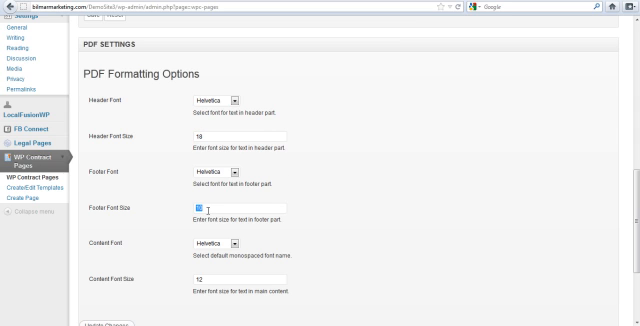
pyautogui.scroll(-3)
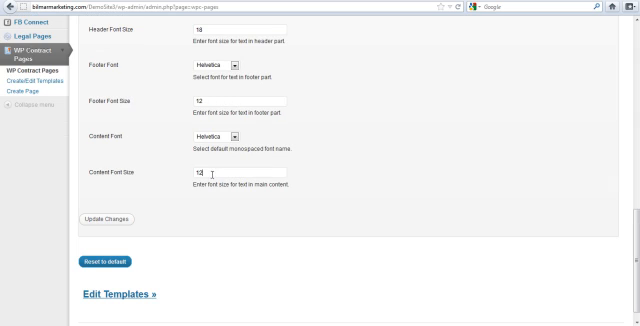
pyautogui.write('14')
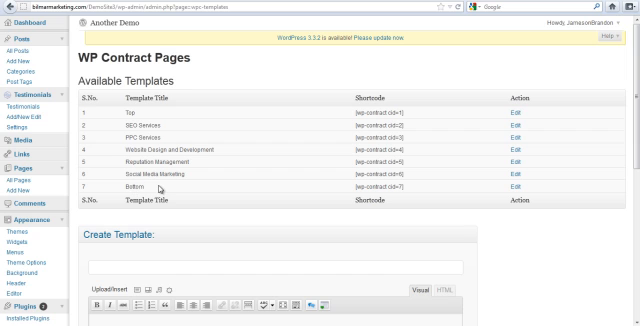
pyautogui.moveTo(444, 173)
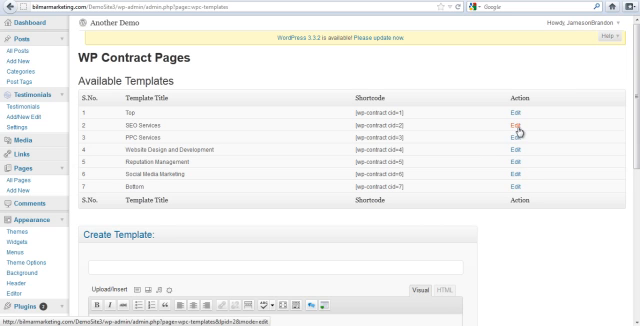
# - Open the PPC Services row's Edit link in the Available Templates table
pyautogui.click(515, 122)
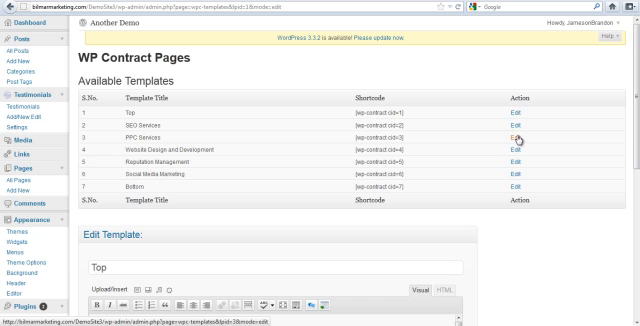
pyautogui.click(515, 131)
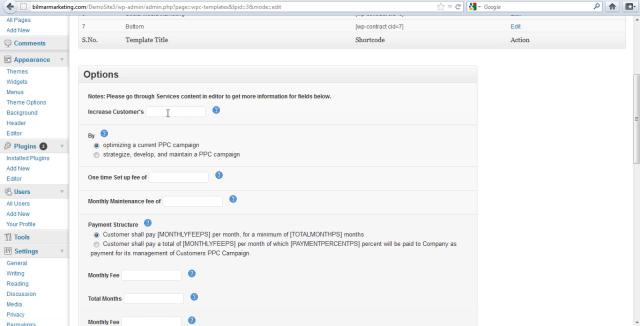
# - Enter the revenue goal, $500 setup fee and monthly fee amounts in PPC options
pyautogui.write('revenu')
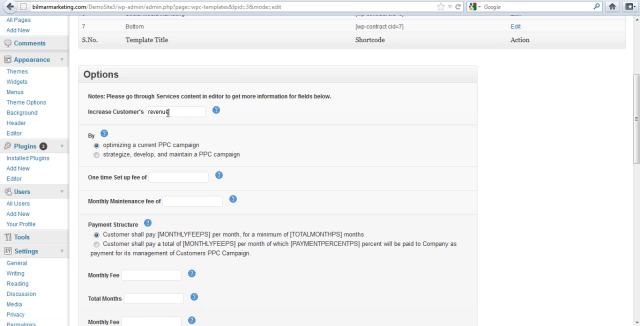
pyautogui.scroll(-3)
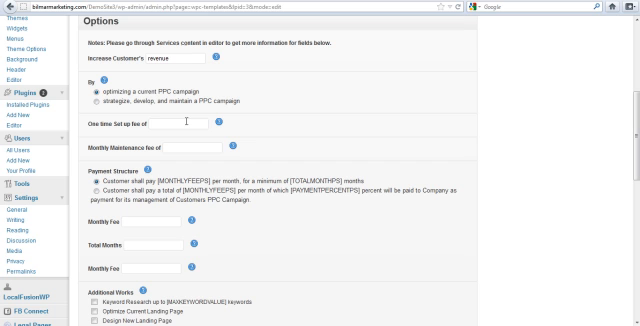
pyautogui.write('$500')
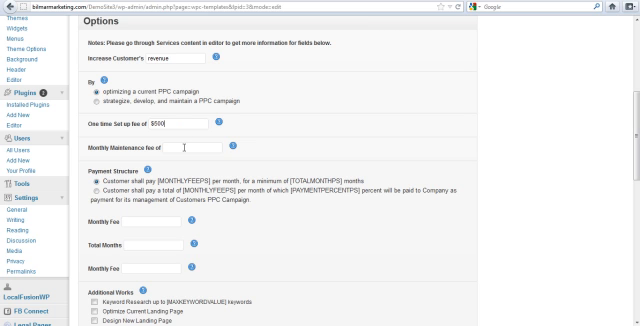
pyautogui.write('$1000')
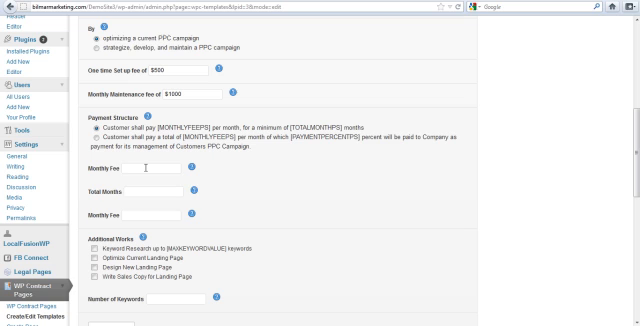
pyautogui.write('$15000')
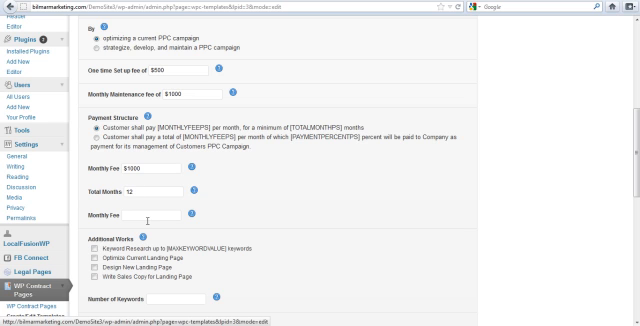
# - Enable Optimize Current Landing Page and enter 5 as the number of keywords
pyautogui.scroll(-3)
pyautogui.write('$100')
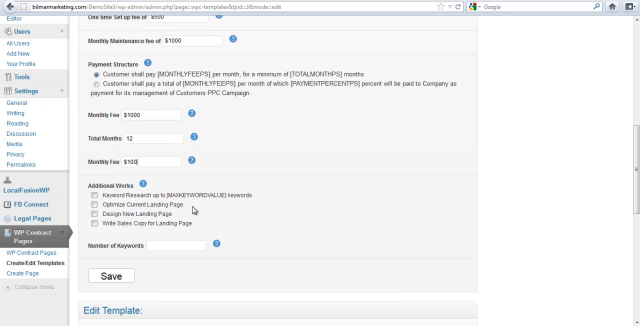
pyautogui.scroll(-3)
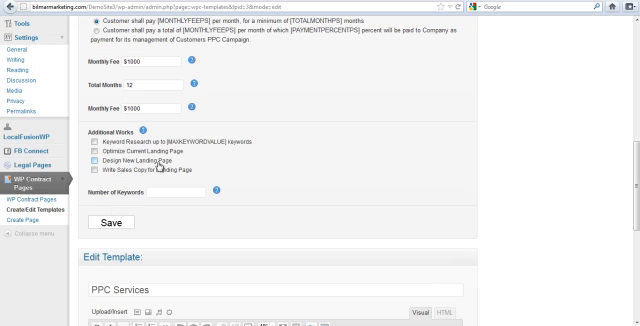
pyautogui.moveTo(182, 133)
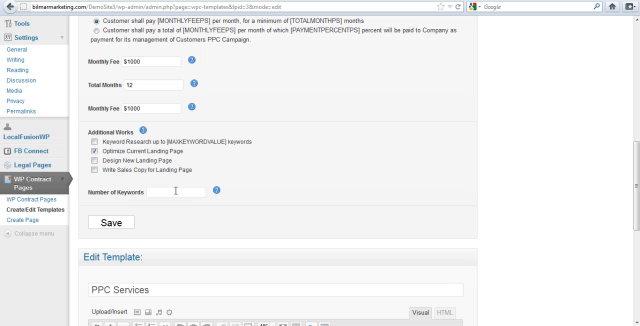
pyautogui.write('500')
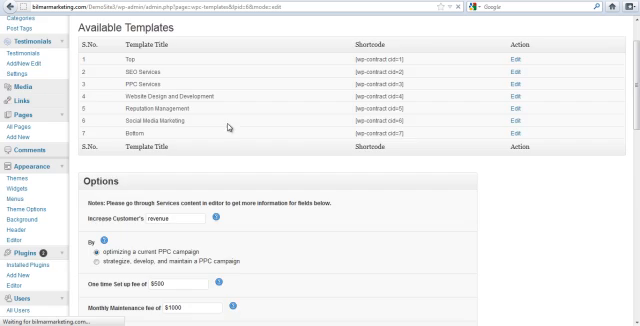
# - Scroll through Social Media Marketing options, including 30 maintained accounts and weekly posting
pyautogui.scroll(-3)
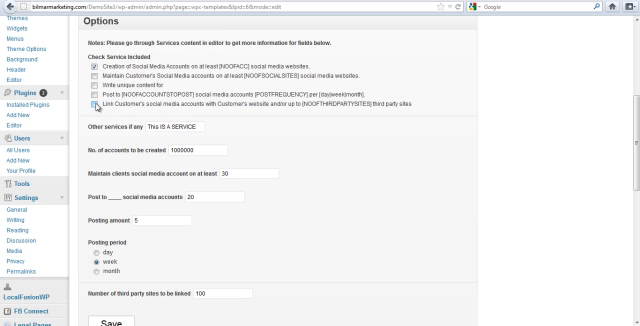
pyautogui.scroll(-3)
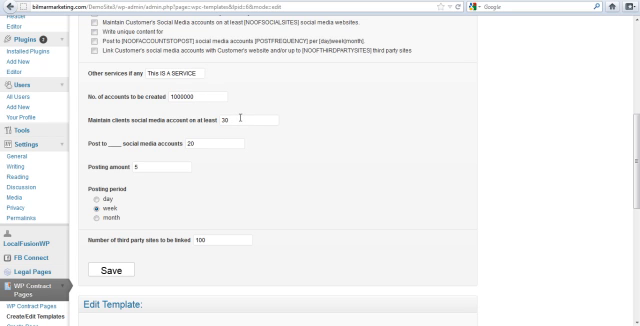
pyautogui.scroll(-3)
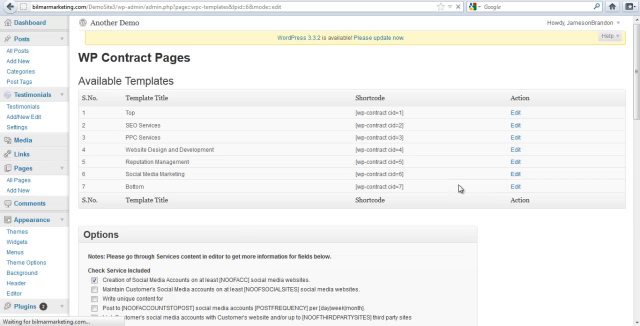
# - Review the Bottom template's terms and save its options
pyautogui.scroll(-3)
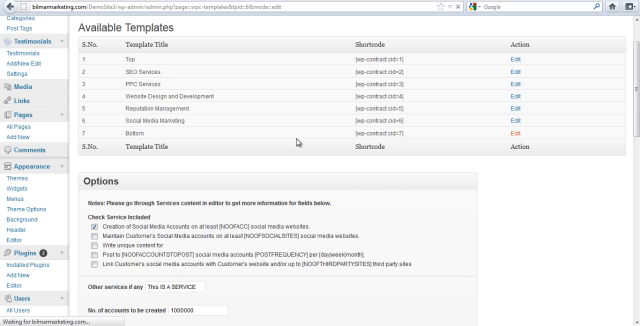
pyautogui.scroll(-3)
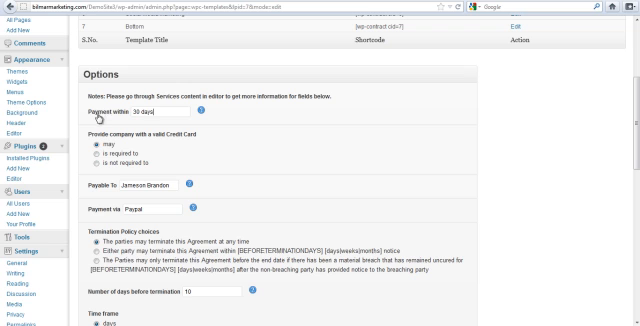
pyautogui.moveTo(220, 145)
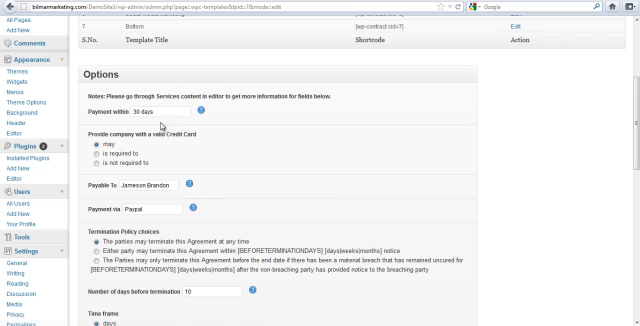
pyautogui.scroll(-3)
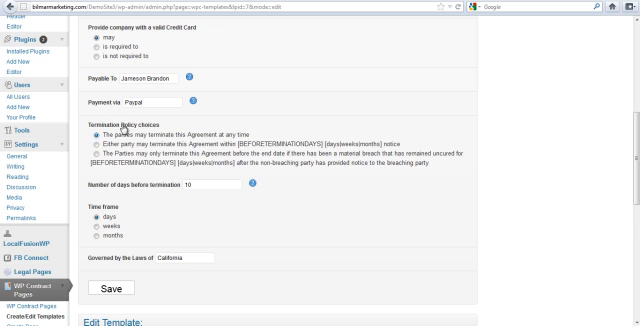
pyautogui.scroll(-3)
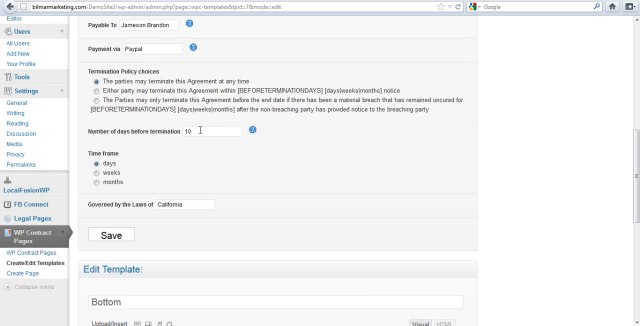
pyautogui.moveTo(118, 164)
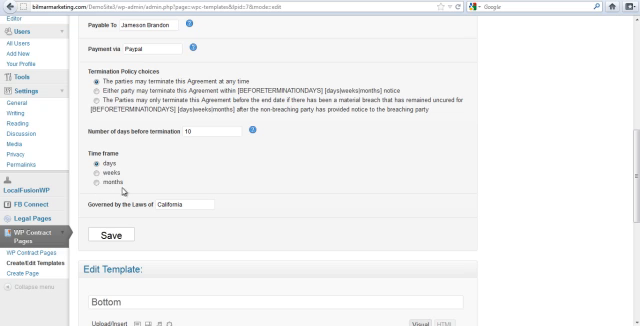
pyautogui.moveTo(189, 230)
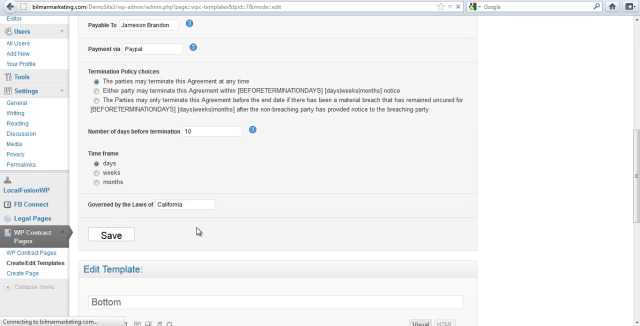
pyautogui.click(107, 238)
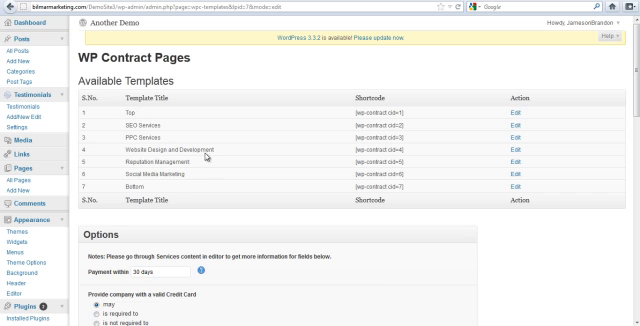
pyautogui.moveTo(188, 178)
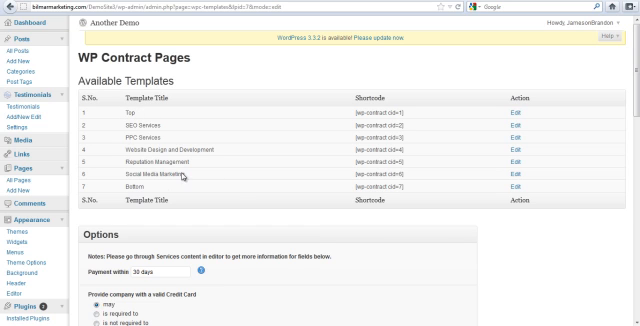
pyautogui.moveTo(232, 196)
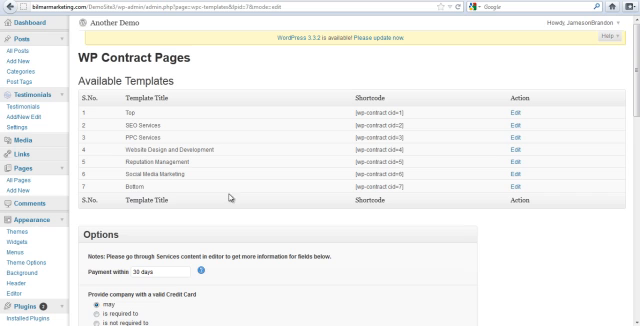
pyautogui.moveTo(80, 218)
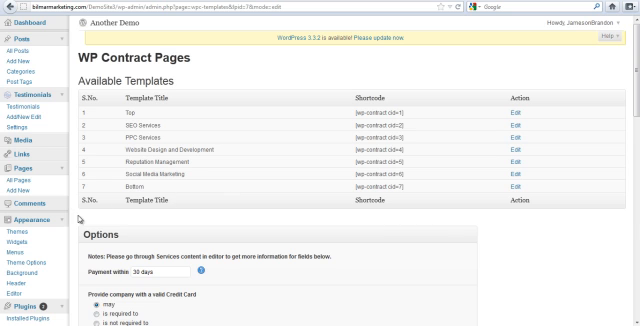
pyautogui.scroll(-3)
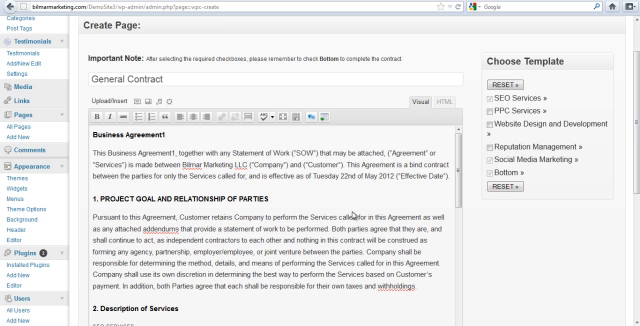
# - Scroll the General Contract Create Page form with SEO, Social Media and Bottom templates
pyautogui.scroll(-3)
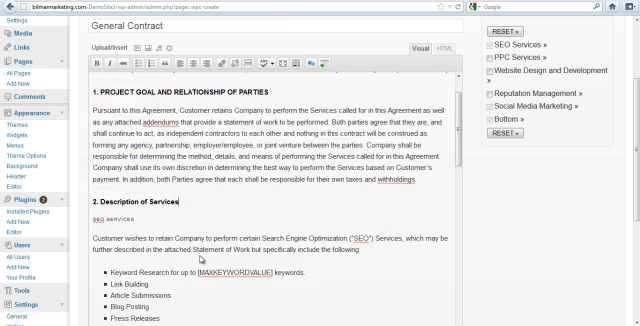
pyautogui.scroll(-3)
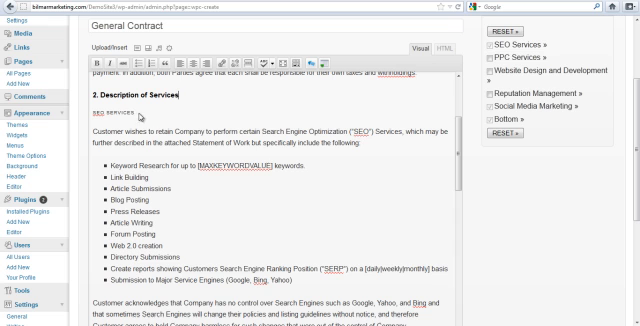
pyautogui.moveTo(488, 48)
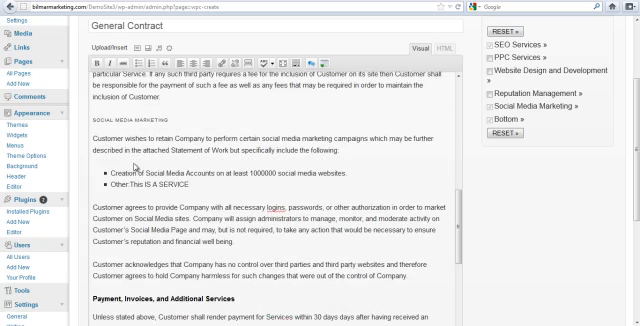
pyautogui.moveTo(241, 185)
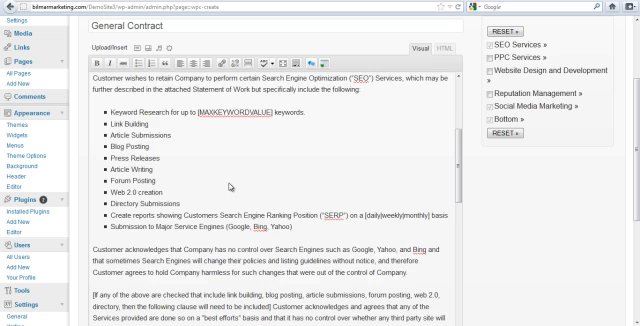
pyautogui.scroll(-3)
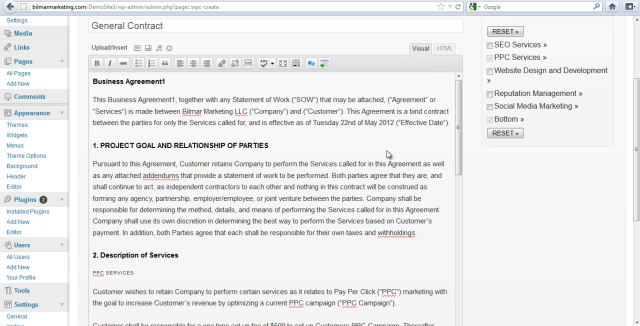
# - Scroll the General Contract text with PPC, Social Media and Bottom templates through MISC terms
pyautogui.scroll(-3)
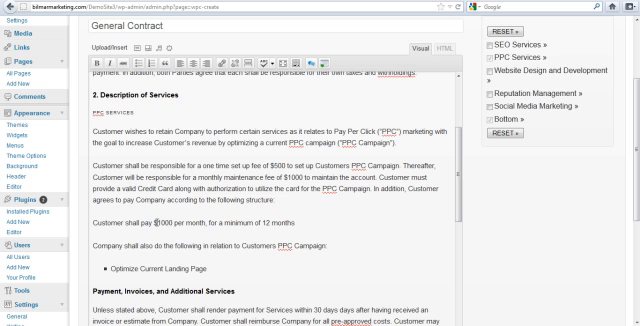
pyautogui.scroll(-3)
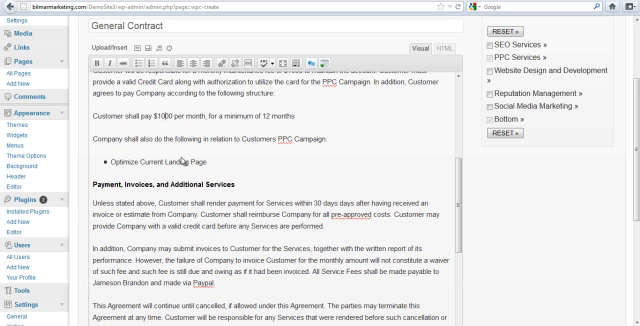
pyautogui.scroll(-3)
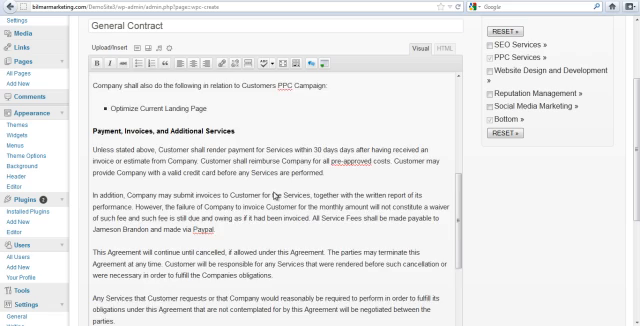
pyautogui.scroll(-3)
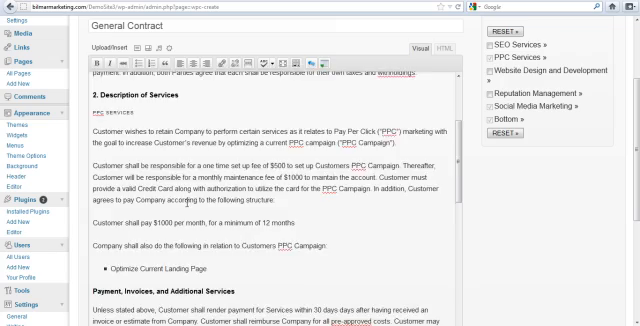
pyautogui.scroll(-3)
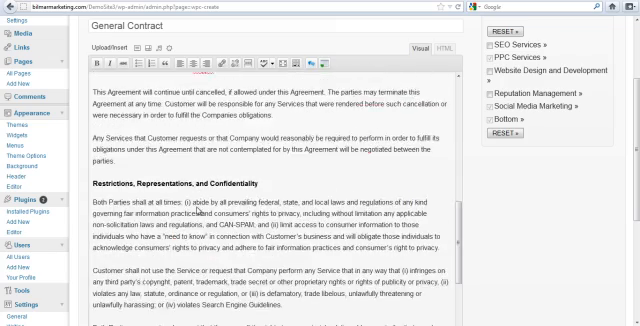
pyautogui.scroll(-3)
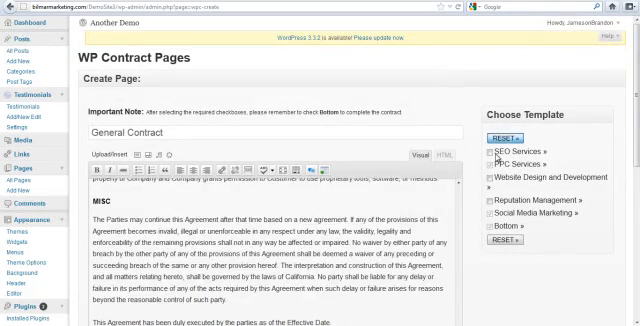
pyautogui.scroll(-3)
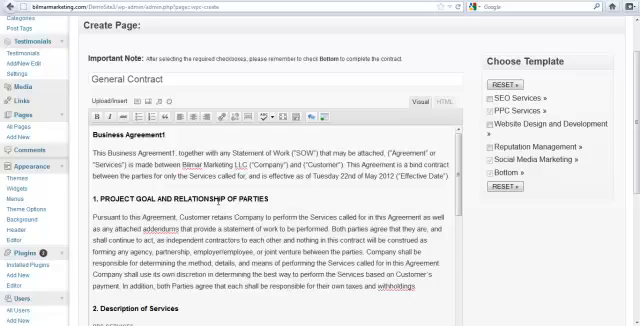
pyautogui.scroll(-3)
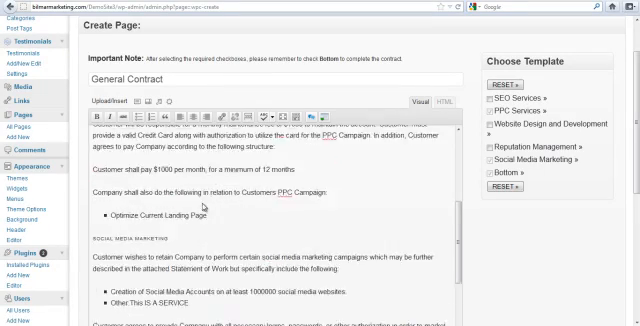
pyautogui.scroll(-3)
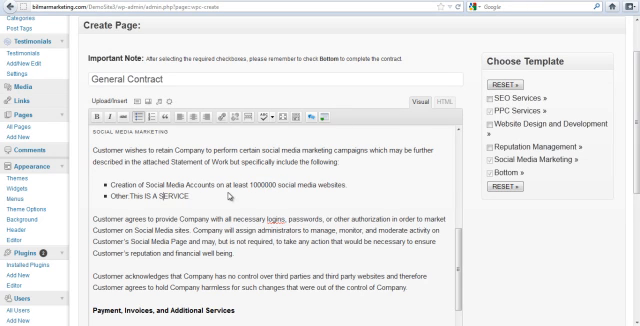
pyautogui.scroll(-3)
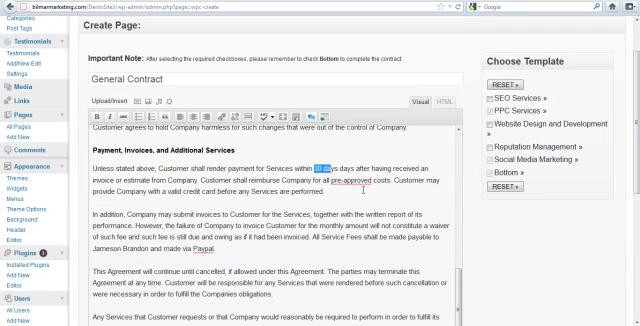
pyautogui.scroll(-3)
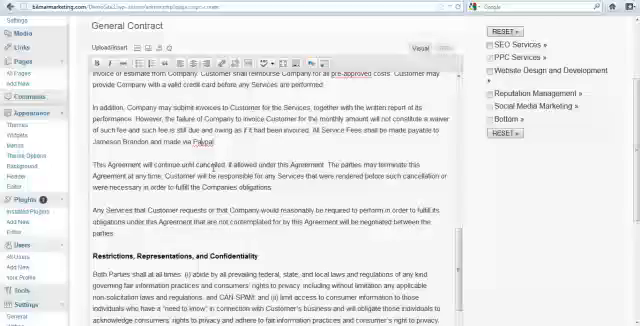
pyautogui.scroll(-3)
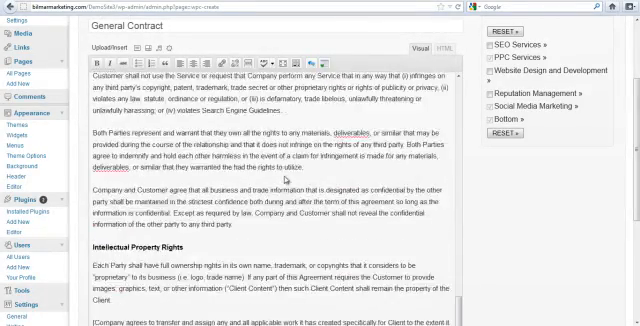
pyautogui.scroll(-3)
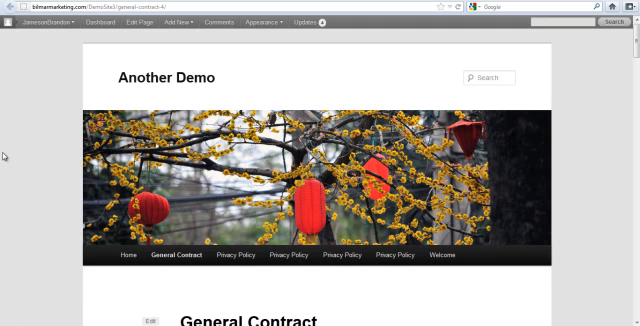
# - Scroll the live General Contract page past PPC and social media terms to Your Information
pyautogui.scroll(-3)
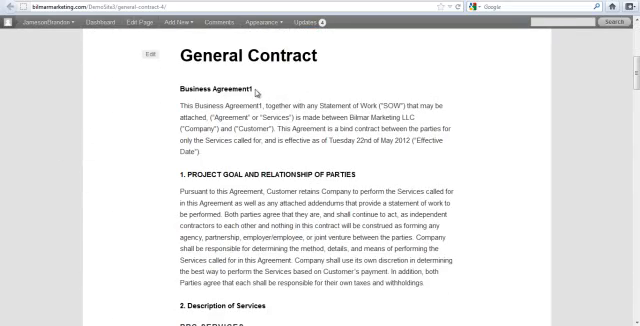
pyautogui.scroll(-3)
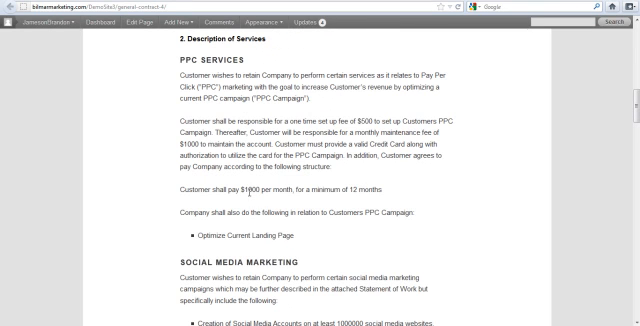
pyautogui.scroll(-3)
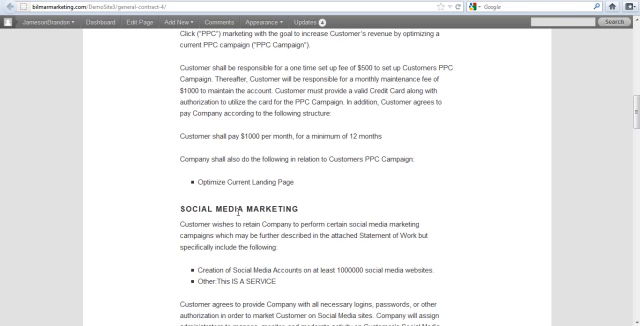
pyautogui.scroll(-3)
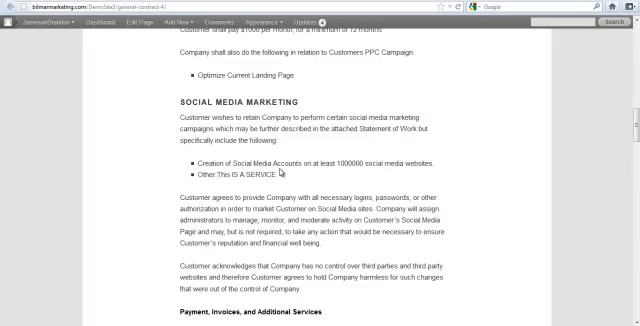
pyautogui.scroll(-3)
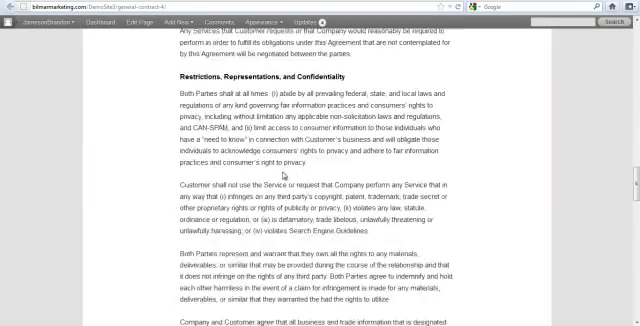
pyautogui.scroll(-3)
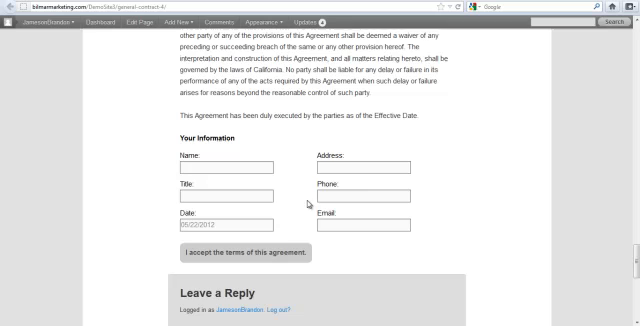
pyautogui.moveTo(200, 137)
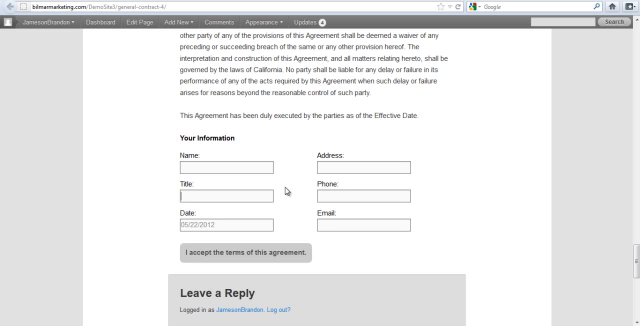
pyautogui.scroll(3)
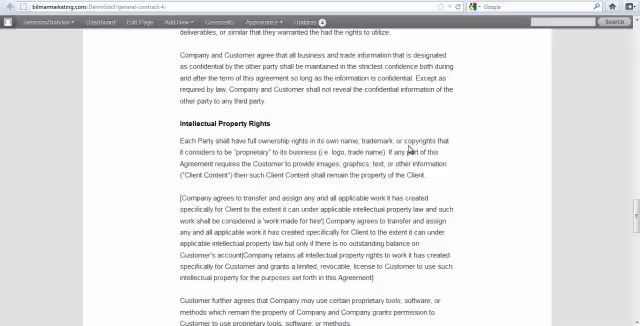
pyautogui.scroll(-3)
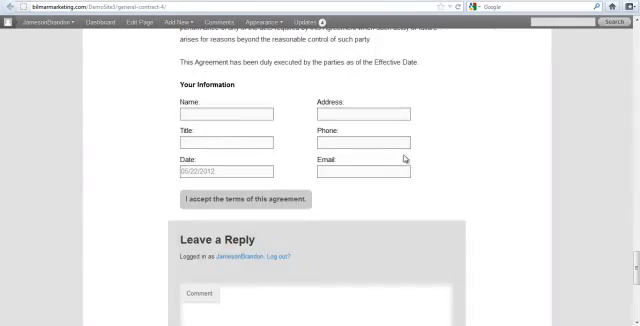